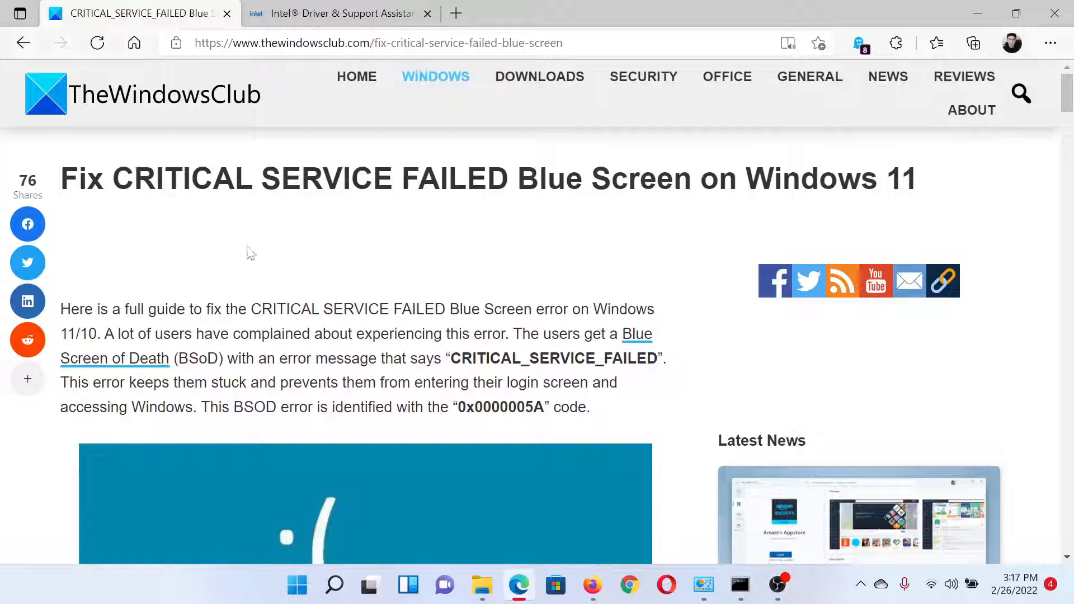
{"action": "mouse_move", "coordinate": [700, 222]}
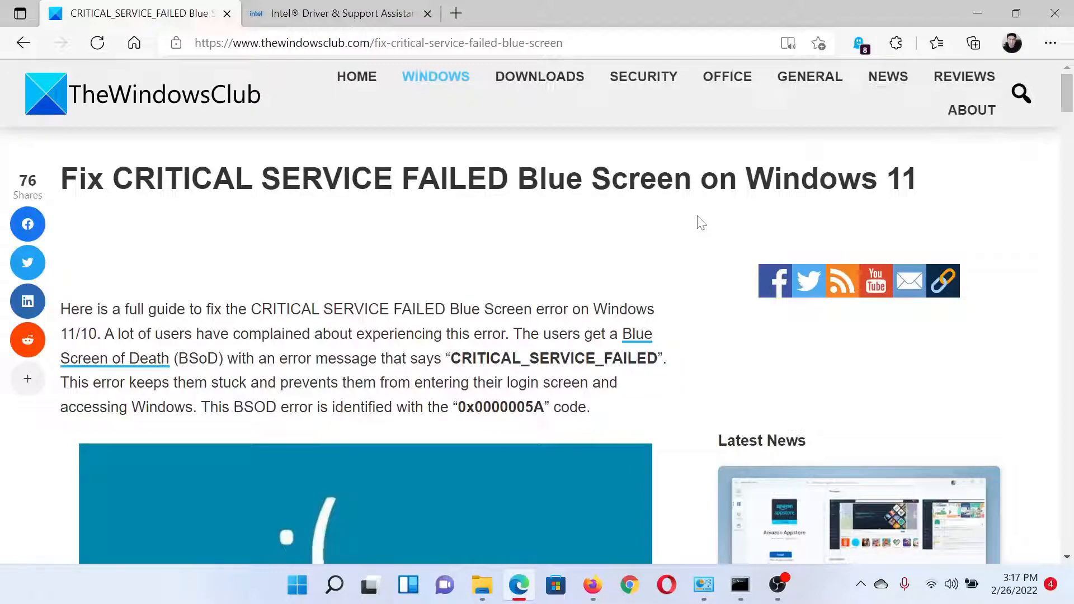
Scroll past the blue screen image to the article's list of seven CRITICAL_SERVICE_FAILED fixes.
{"action": "scroll", "scroll_direction": "down", "scroll_amount": 3}
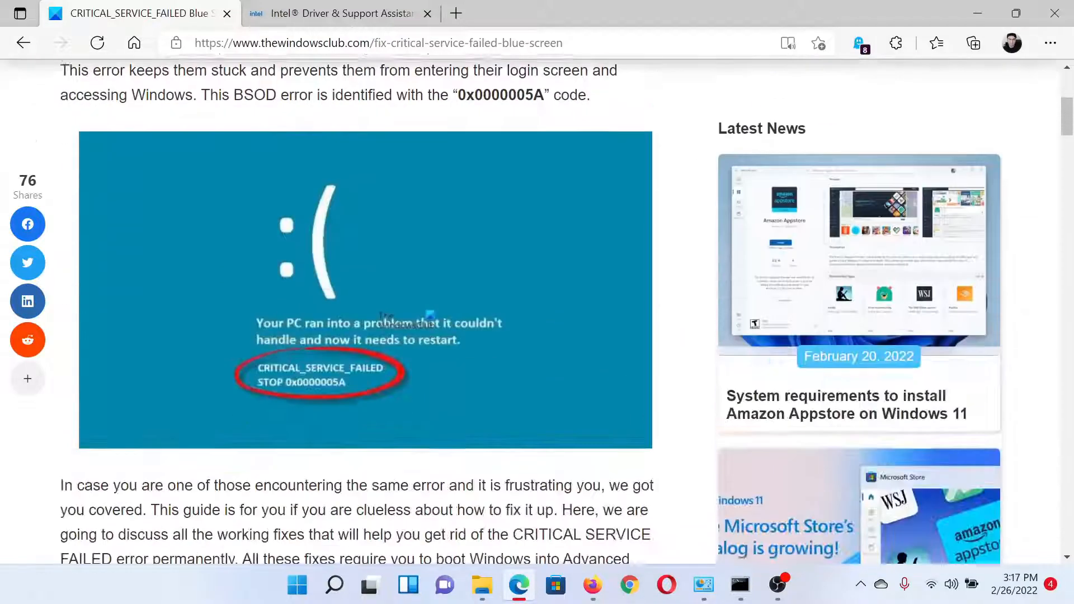
{"action": "scroll", "scroll_direction": "down", "scroll_amount": 3}
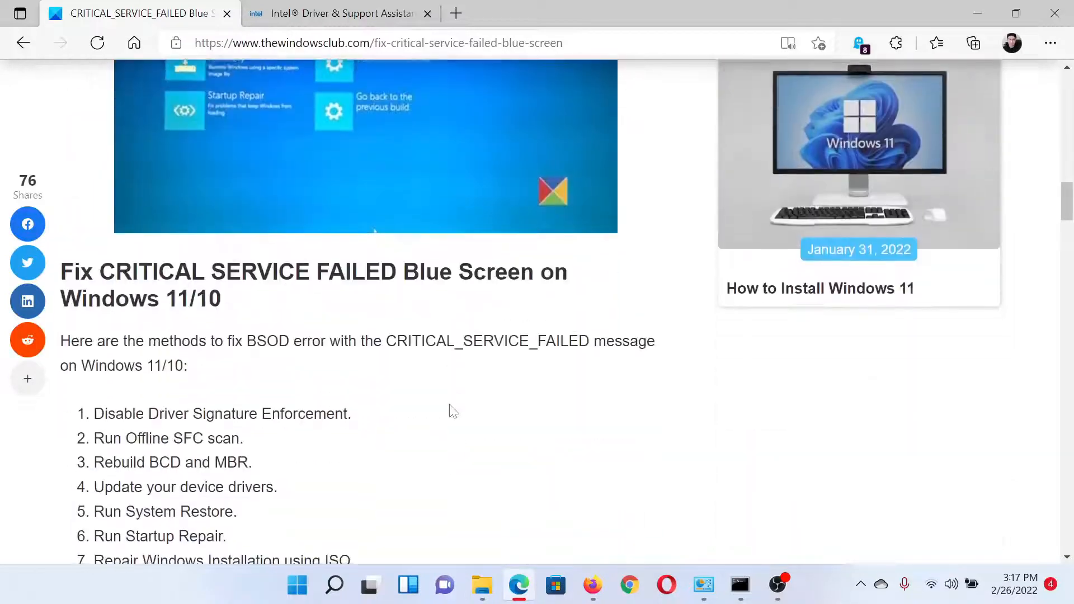
{"action": "scroll", "scroll_direction": "down", "scroll_amount": 3}
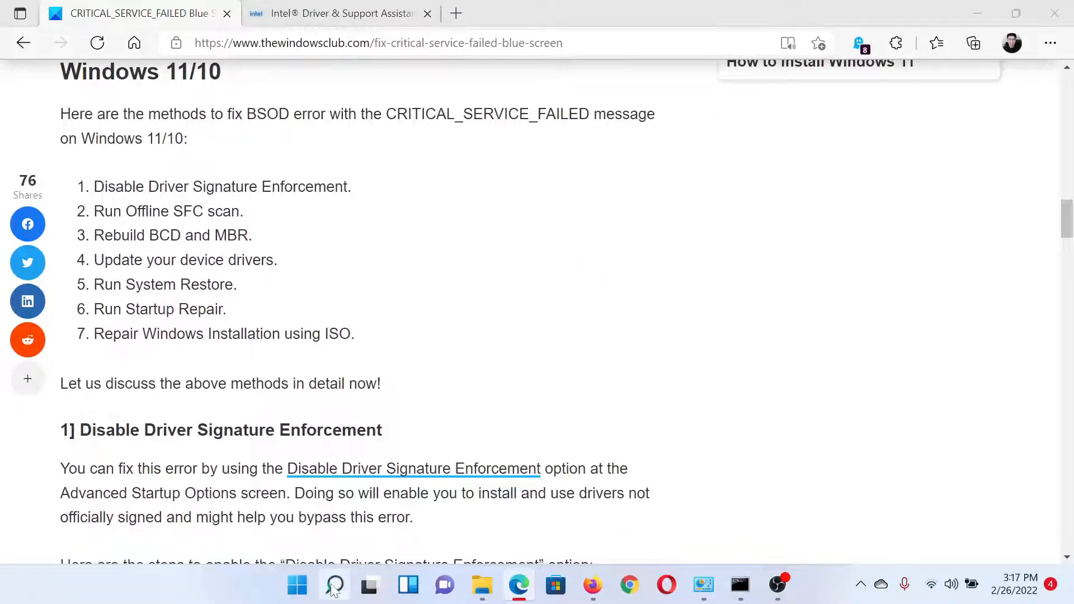
Search 'comm', bring up the administrator Command Prompt and enter sfc /scannow.
{"action": "type", "text": "com"}
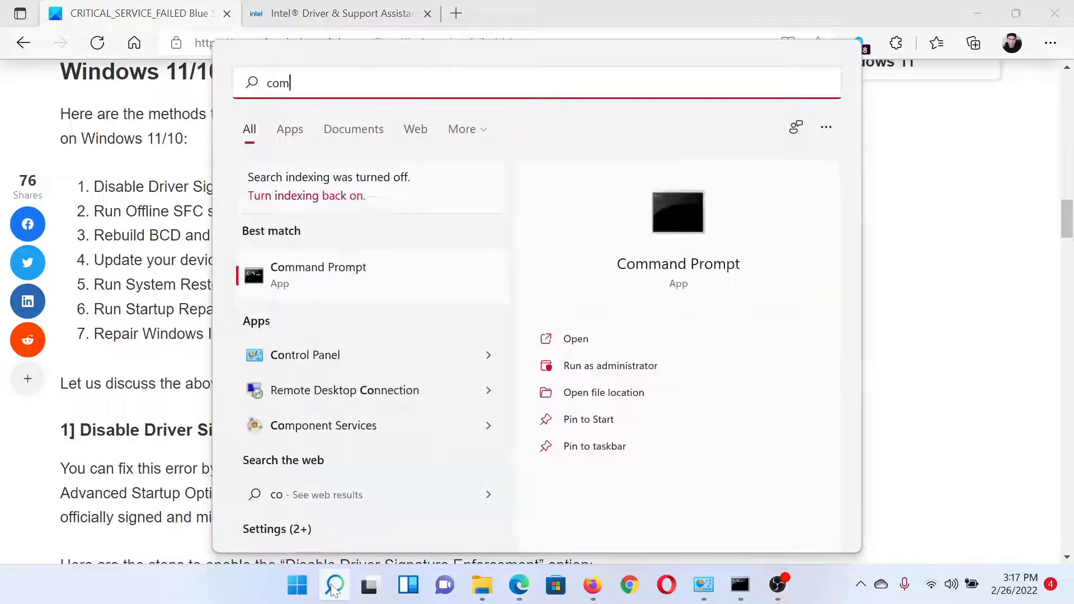
{"action": "type", "text": "m"}
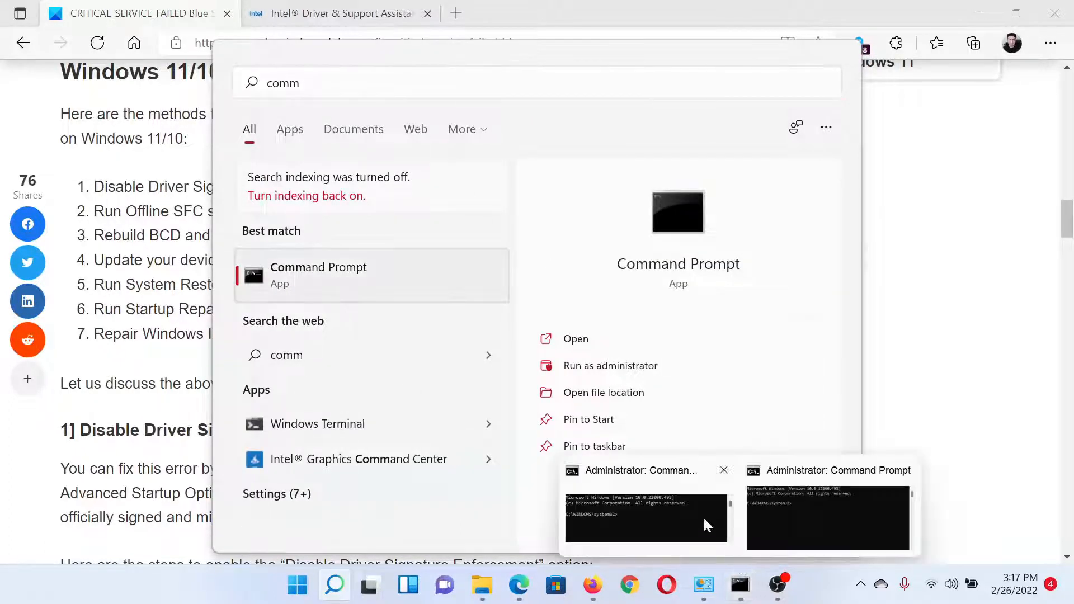
{"action": "left_click", "coordinate": [645, 517]}
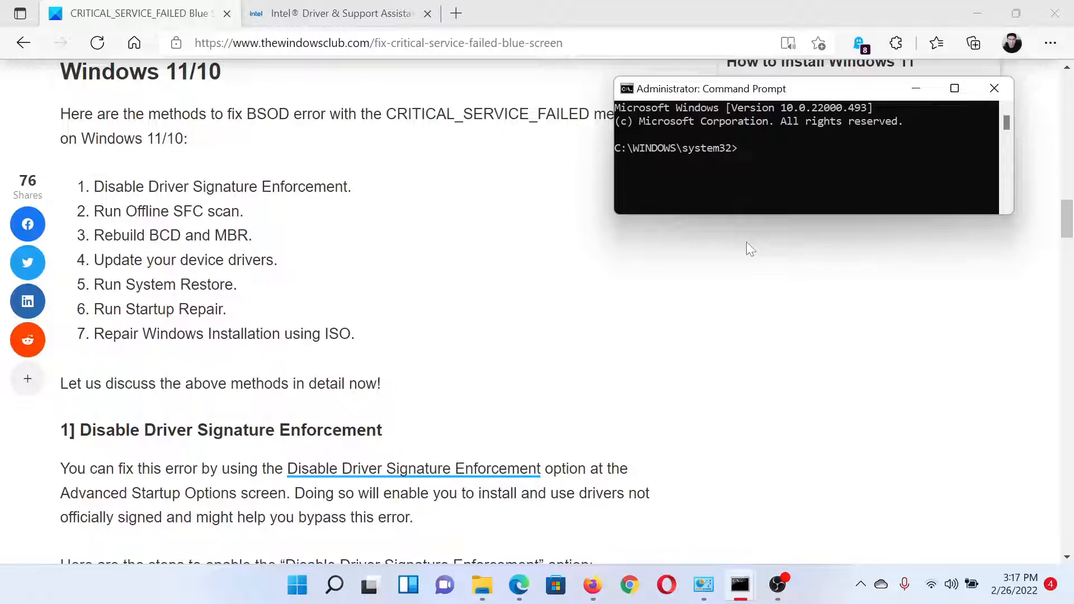
{"action": "type", "text": "sfc /"}
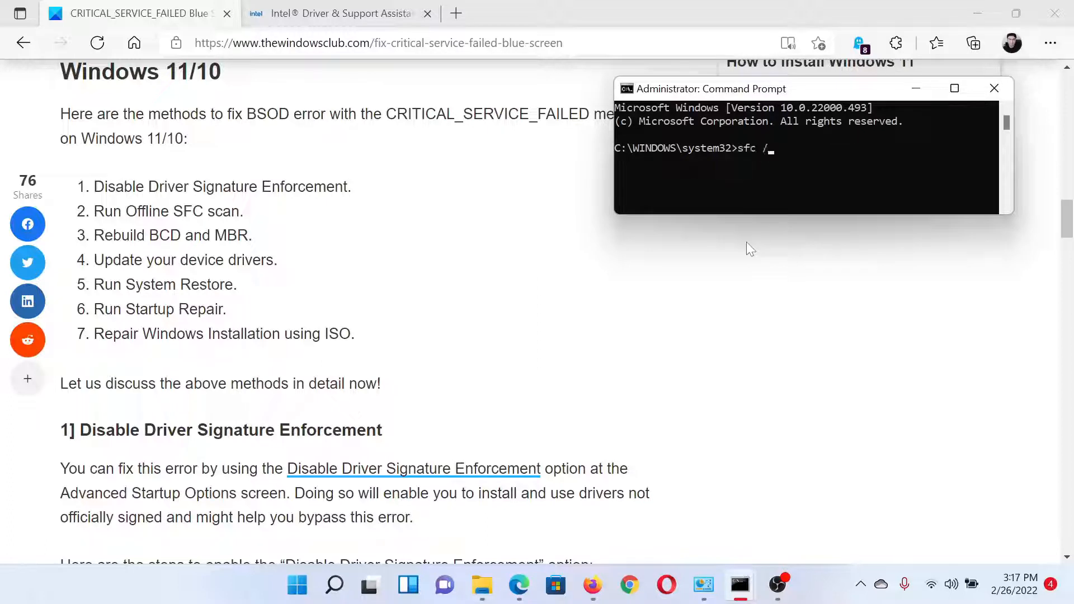
{"action": "type", "text": "scann"}
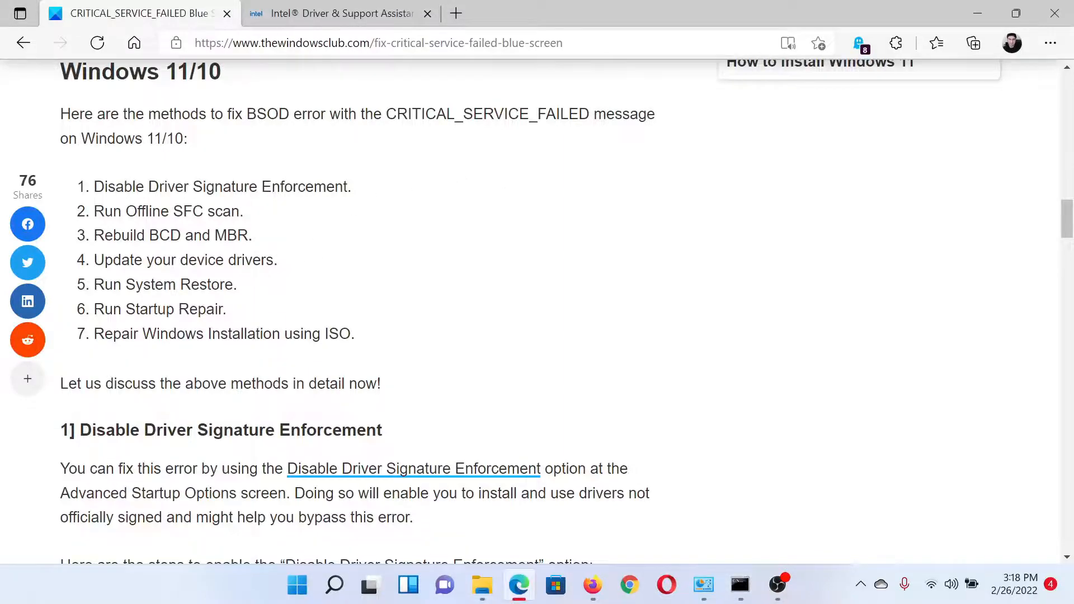
Select the article's three bootrec repair commands to run them in Command Prompt.
{"action": "scroll", "scroll_direction": "down", "scroll_amount": 3}
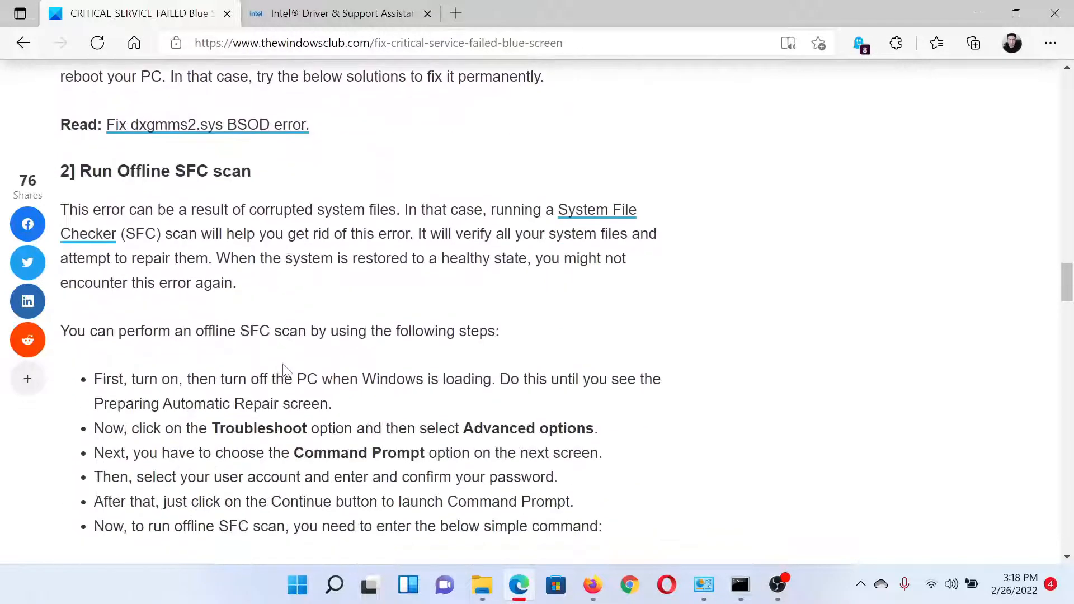
{"action": "scroll", "scroll_direction": "down", "scroll_amount": 3}
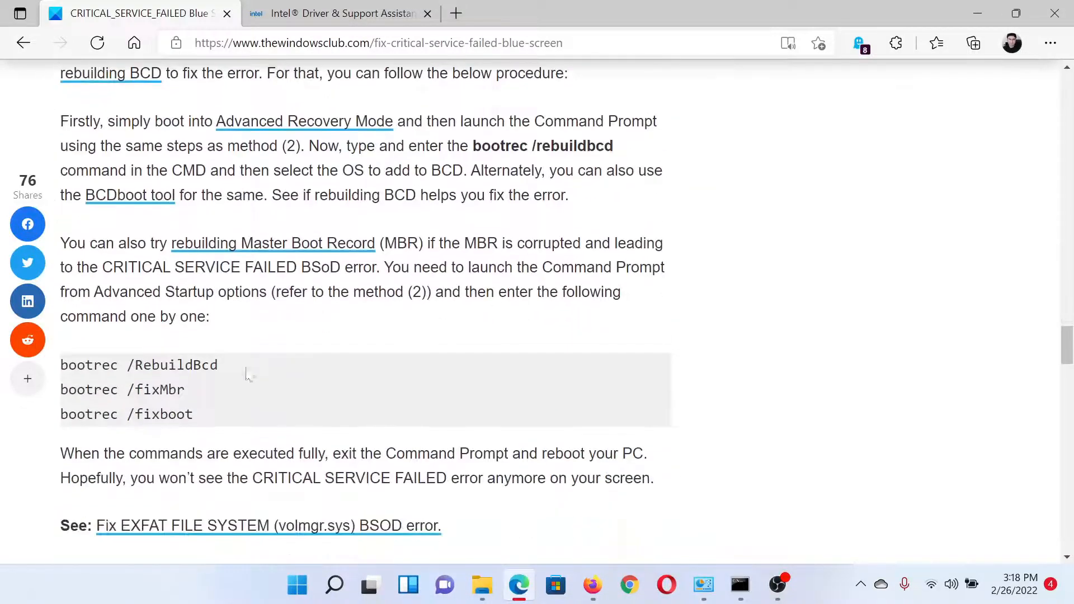
{"action": "left_click_drag", "start_coordinate": [60, 364], "coordinate": [194, 413]}
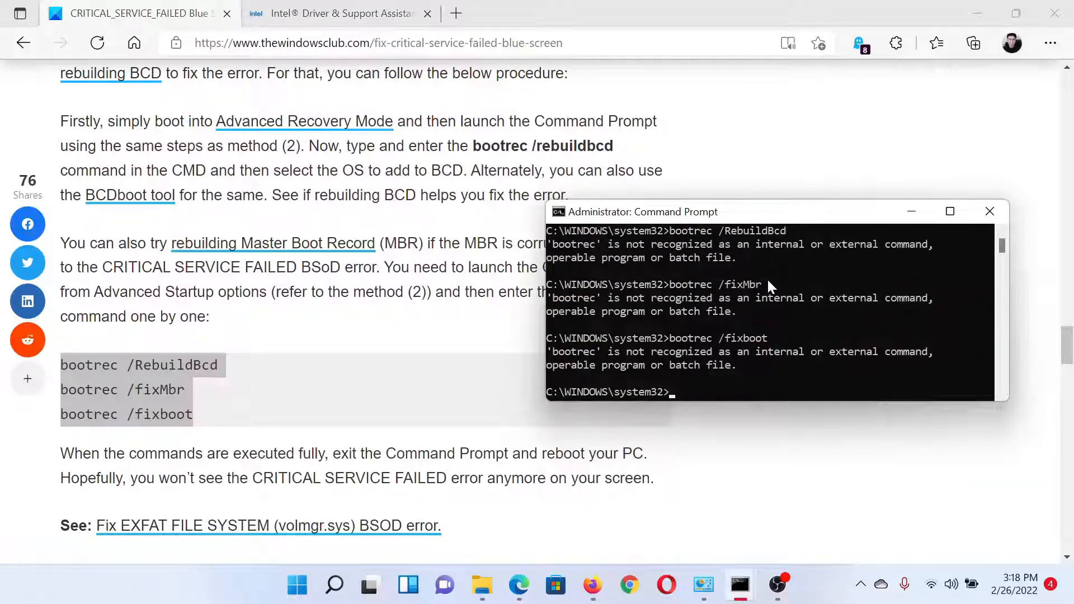
{"action": "scroll", "scroll_direction": "down", "scroll_amount": 3}
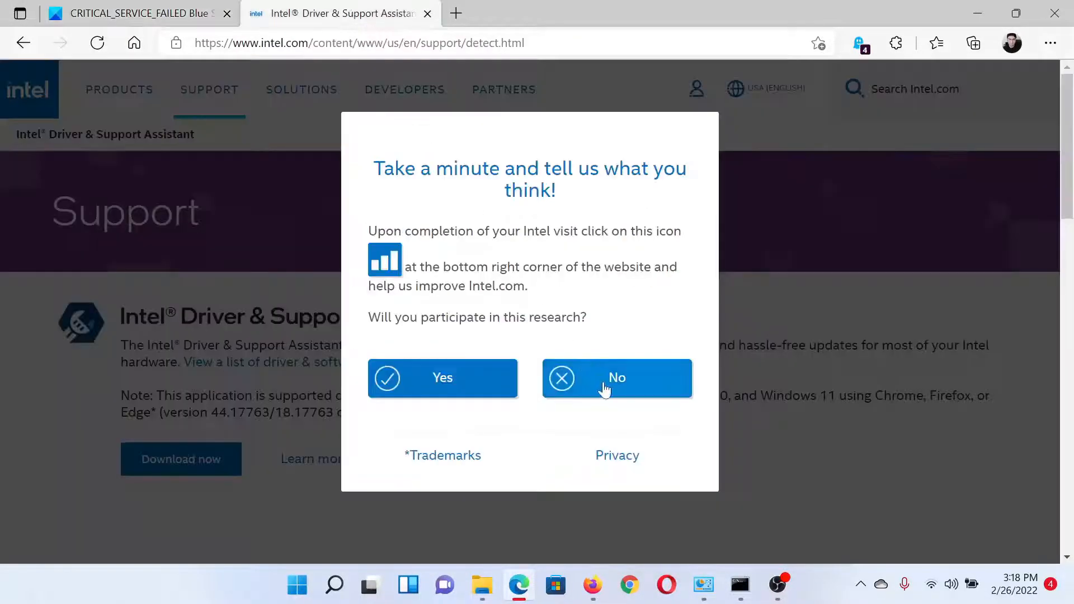
Decline the Intel survey and return to the article's section 5, Run System Restore.
{"action": "left_click", "coordinate": [615, 378]}
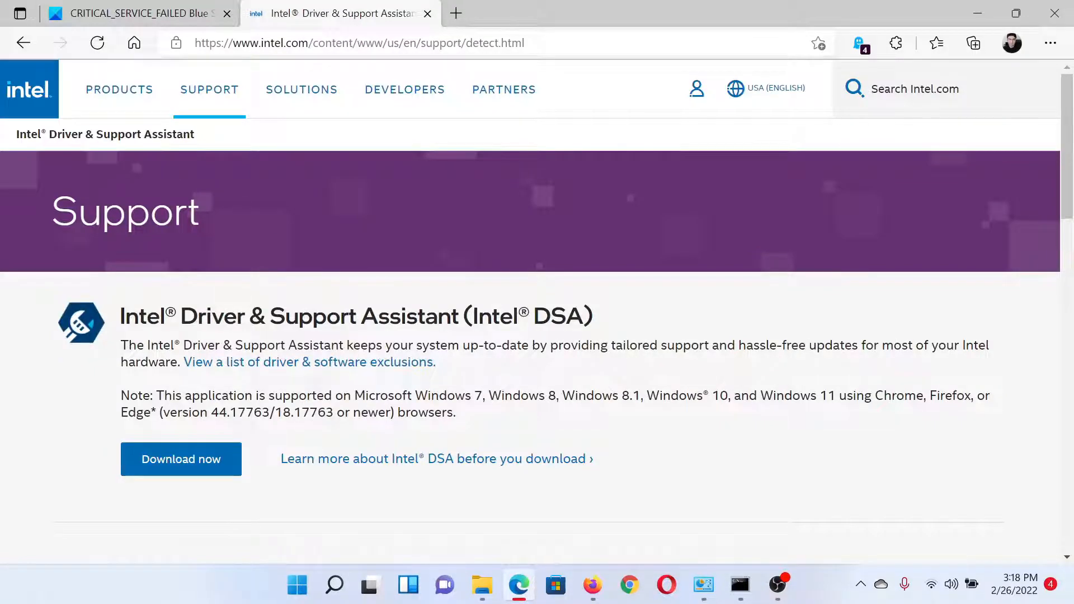
{"action": "mouse_move", "coordinate": [854, 88]}
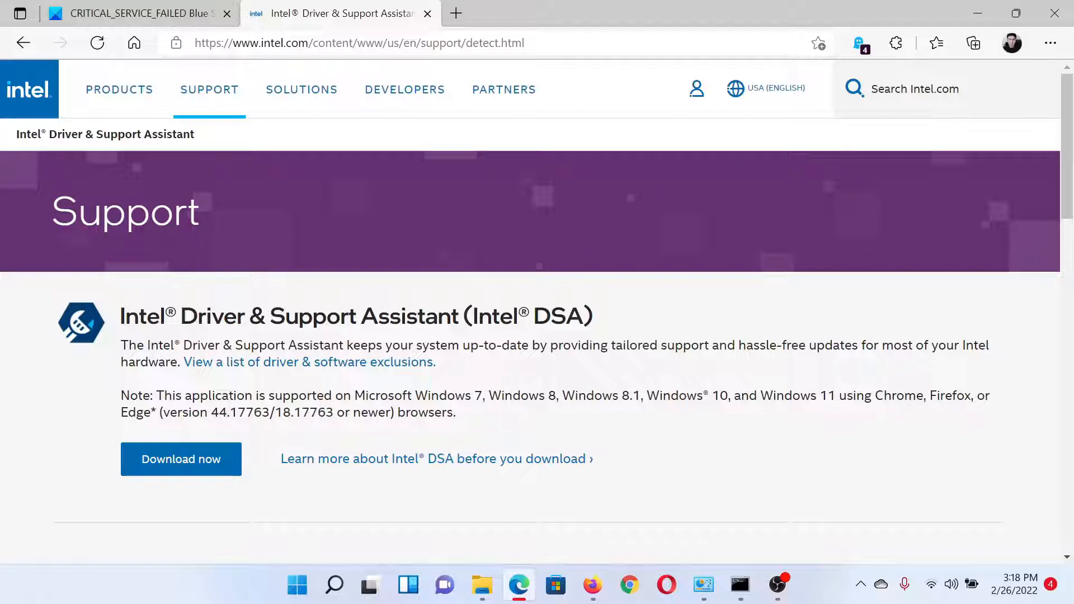
{"action": "left_click", "coordinate": [131, 13]}
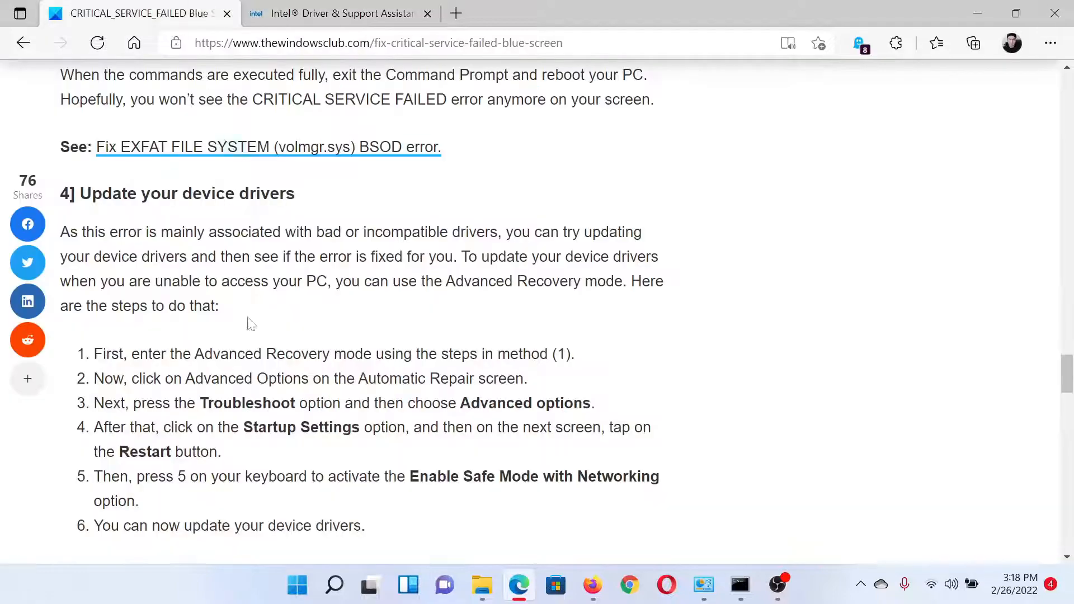
{"action": "scroll", "scroll_direction": "down", "scroll_amount": 3}
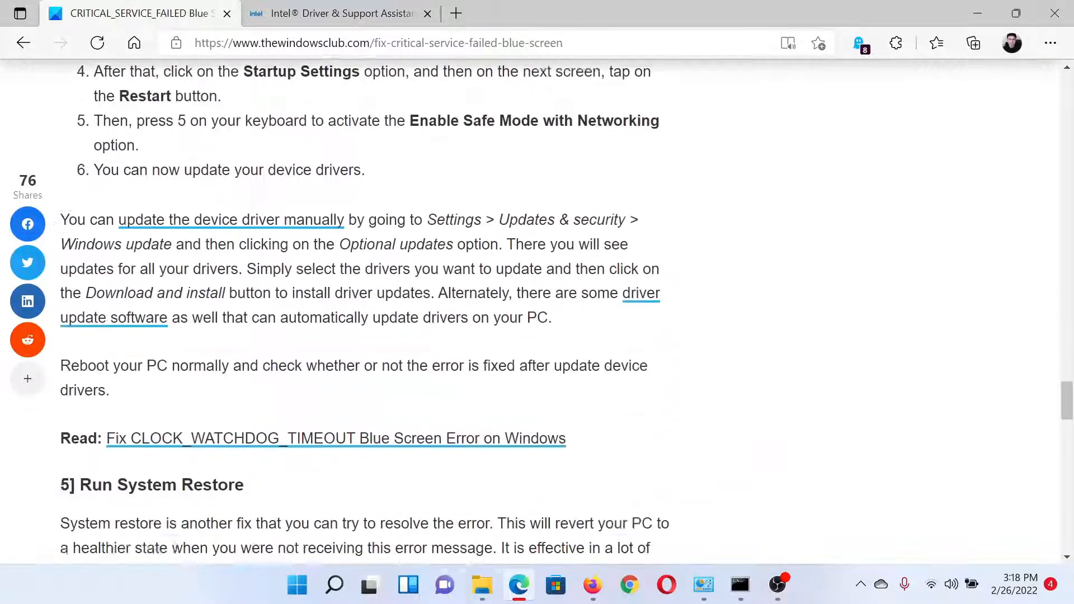
{"action": "scroll", "scroll_direction": "down", "scroll_amount": 3}
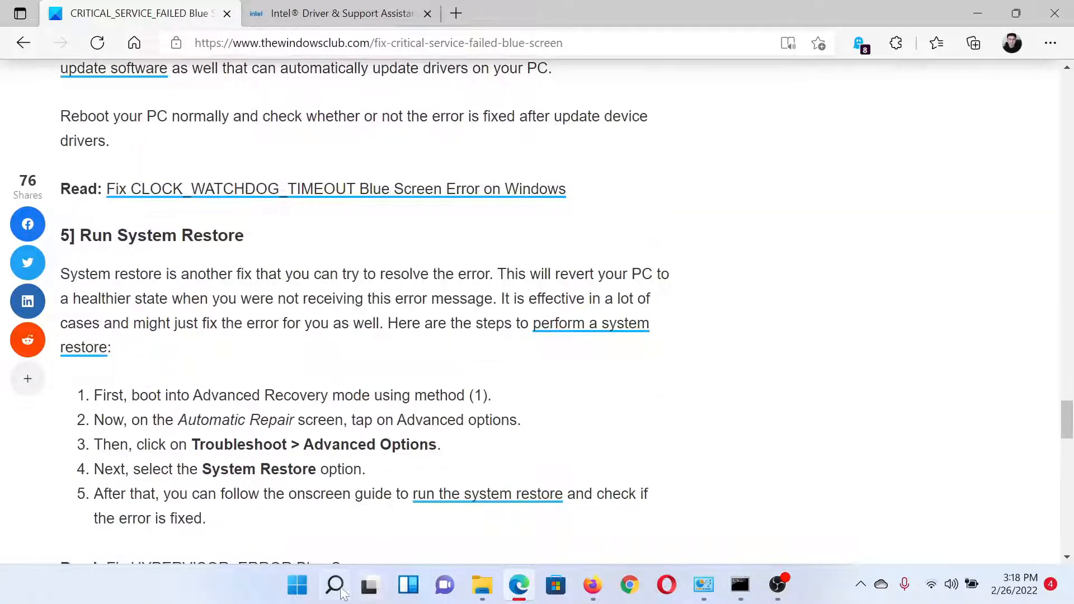
Launch System Restore from the Recovery control panel and accept the recommended restore point.
{"action": "left_click", "coordinate": [335, 585]}
{"action": "type", "text": "recovery"}
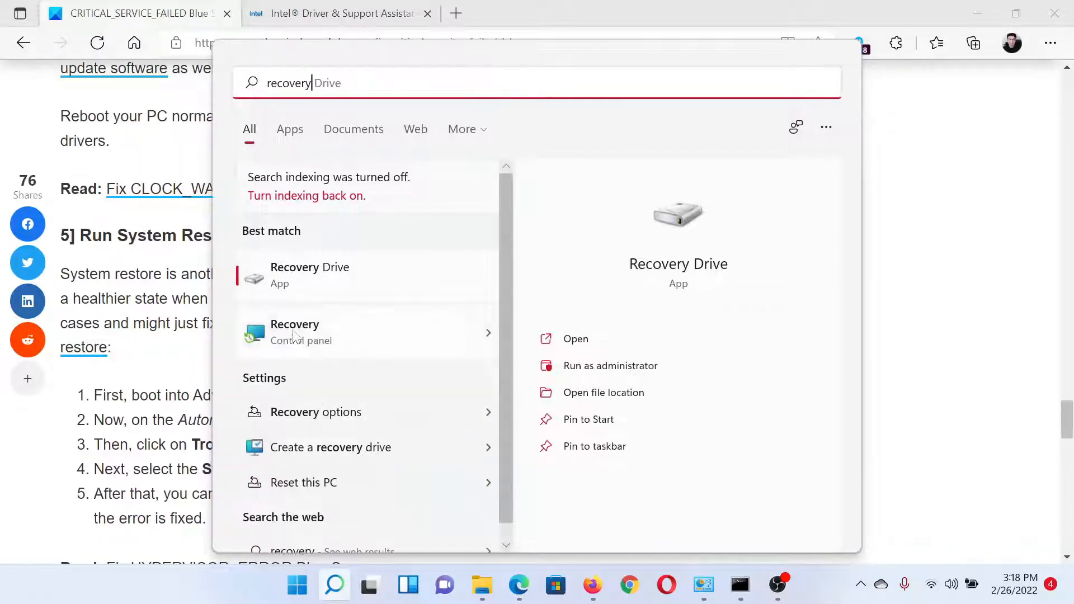
{"action": "left_click", "coordinate": [295, 332]}
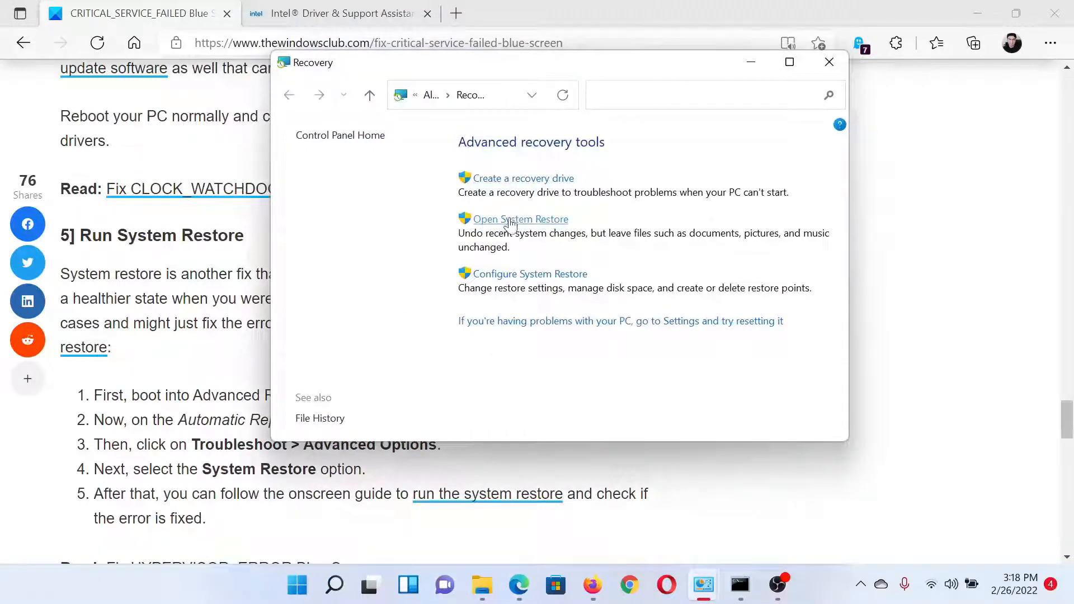
{"action": "left_click", "coordinate": [519, 219]}
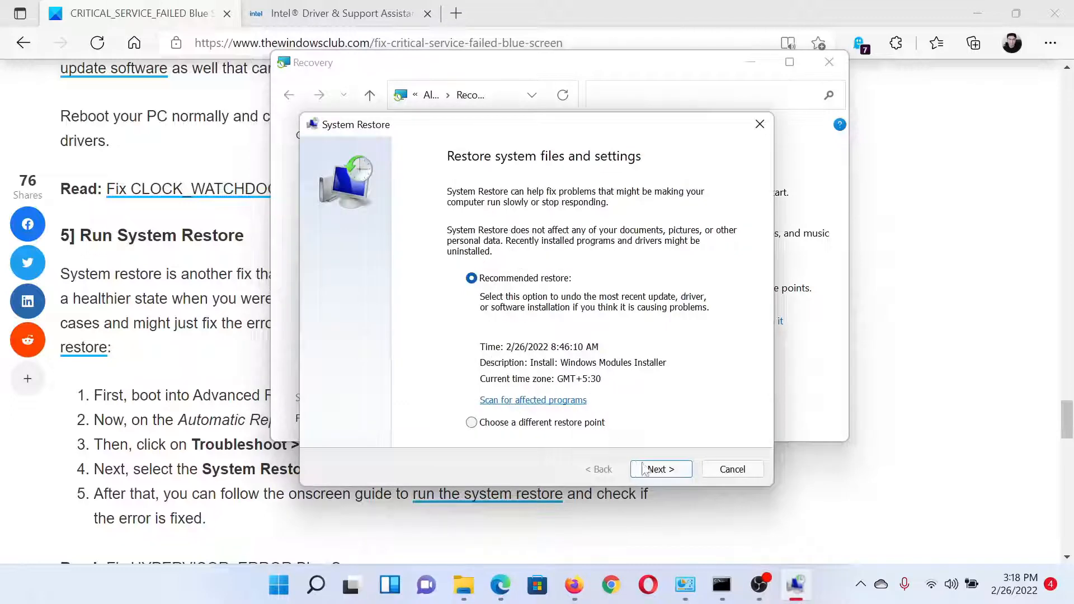
{"action": "left_click", "coordinate": [658, 468]}
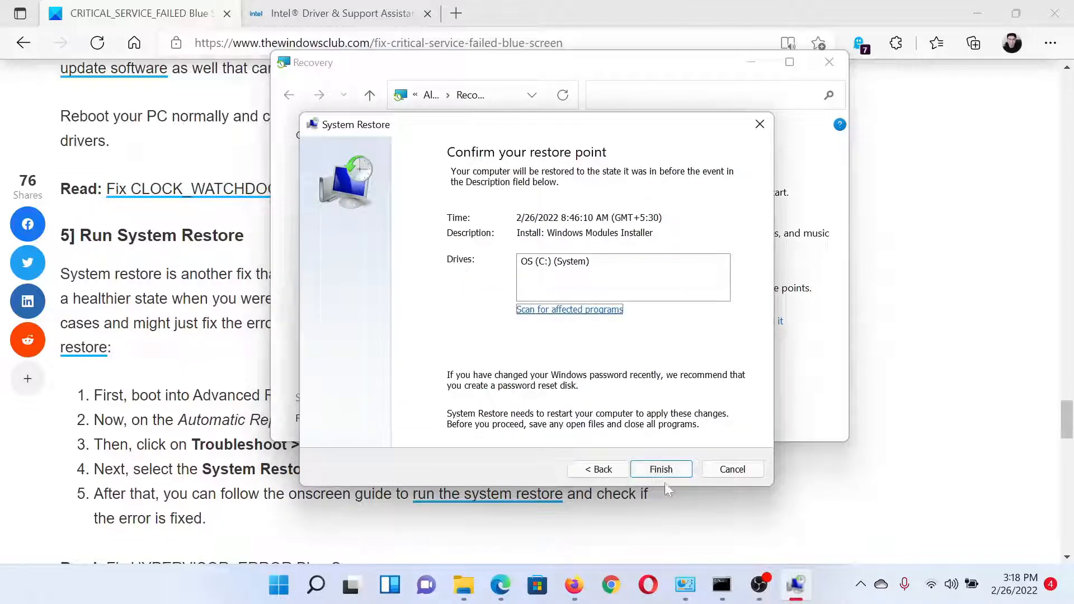